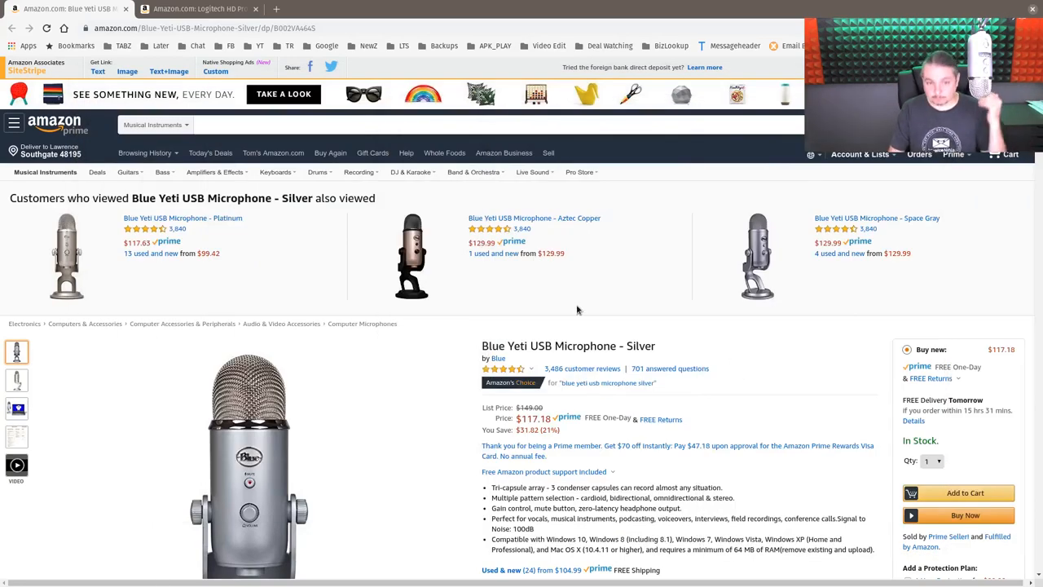
Step: Browse the Elgato Cam Link 4K page and view its enlarged product images
scroll("down", 3)
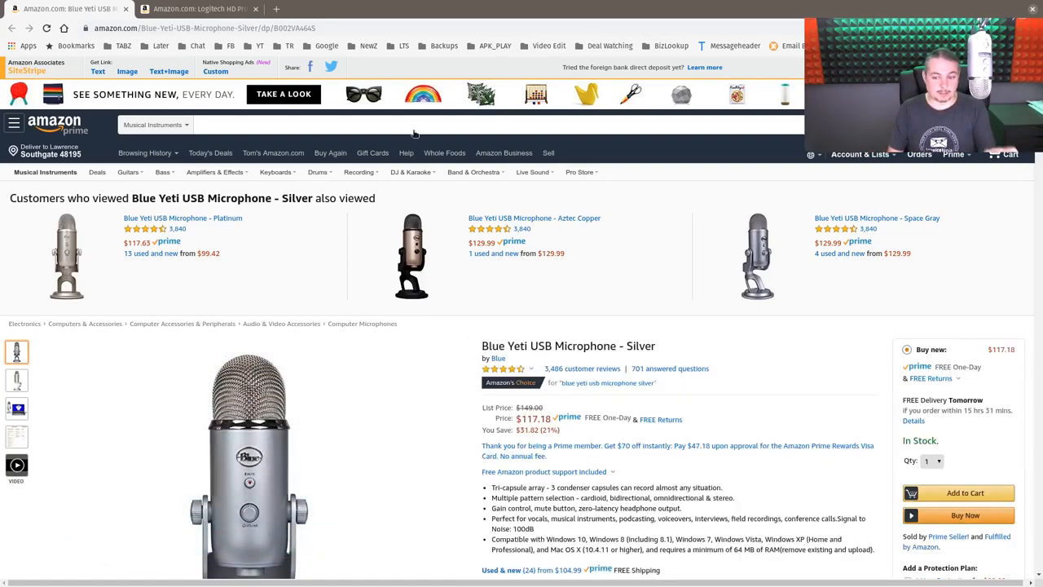
left_click(196, 9)
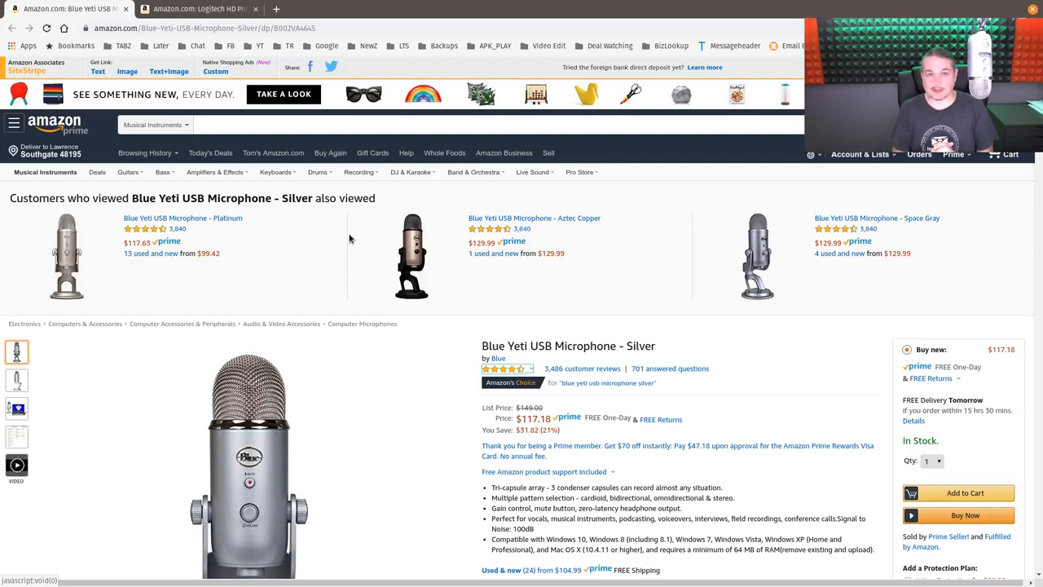
mouse_move(472, 427)
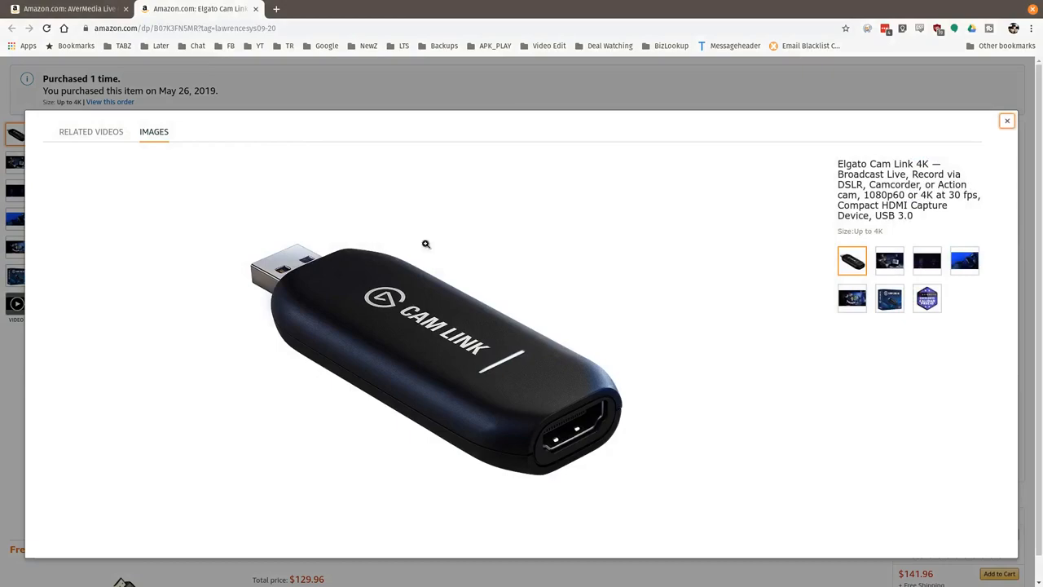
Step: Bring up the AVerMedia Live Gamer Portable 2 Plus listing in the first browser tab
left_click(65, 8)
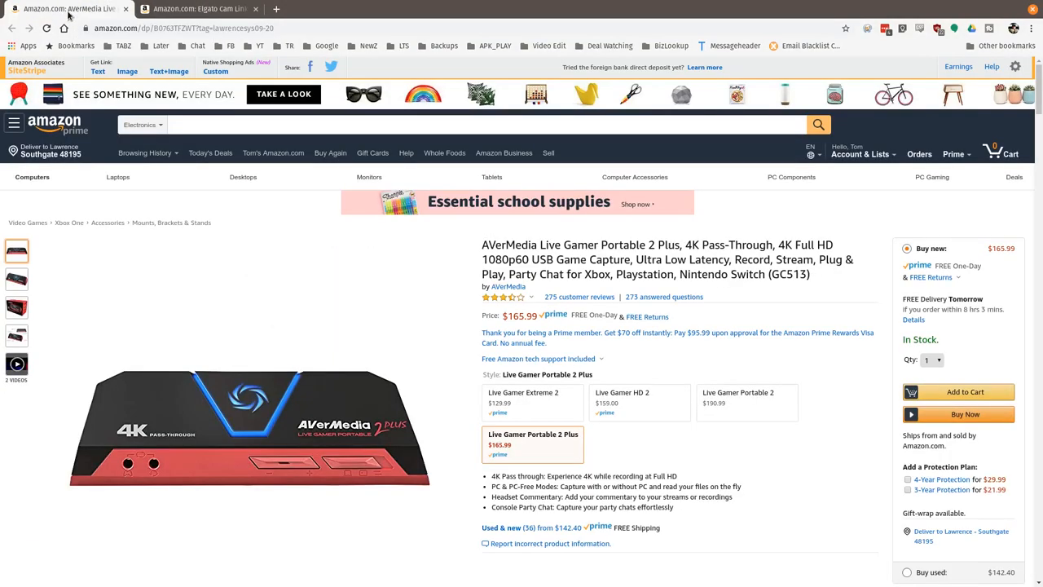
left_click(248, 427)
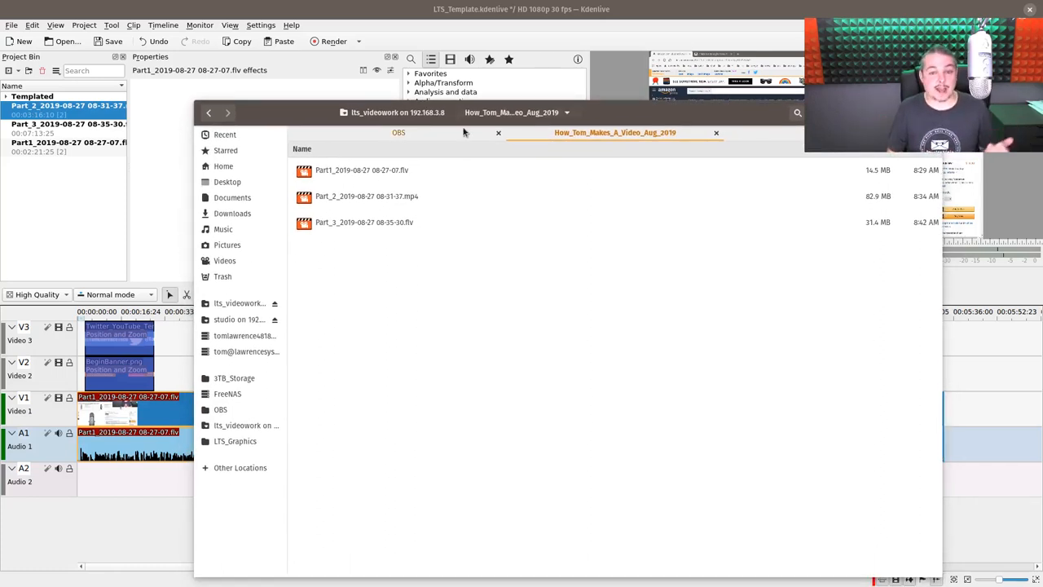
Step: Browse up to the video work folder and back into How_Tom_Makes_A_Video_Aug_2019
left_click(238, 302)
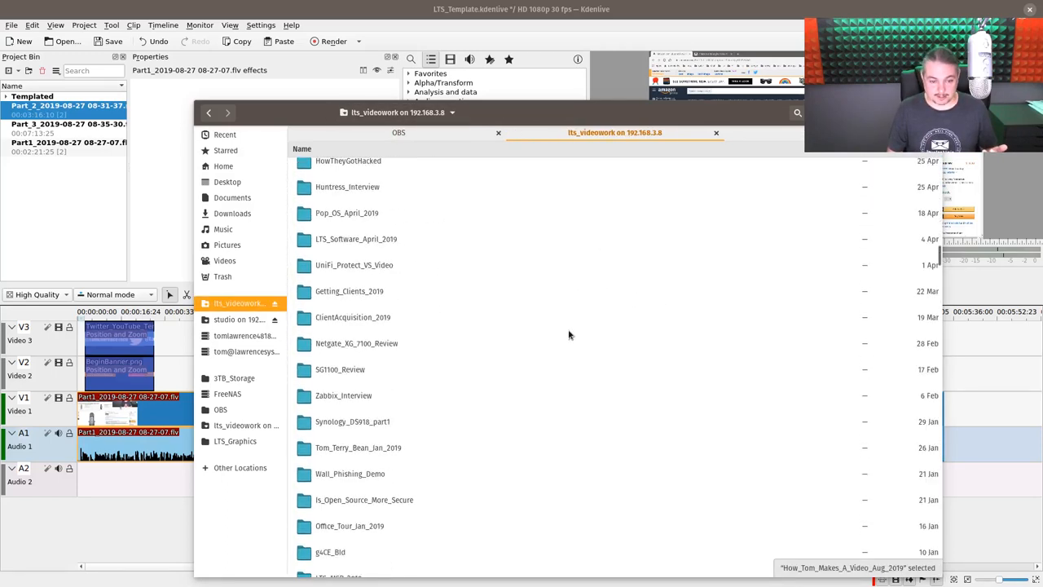
scroll("down", 3)
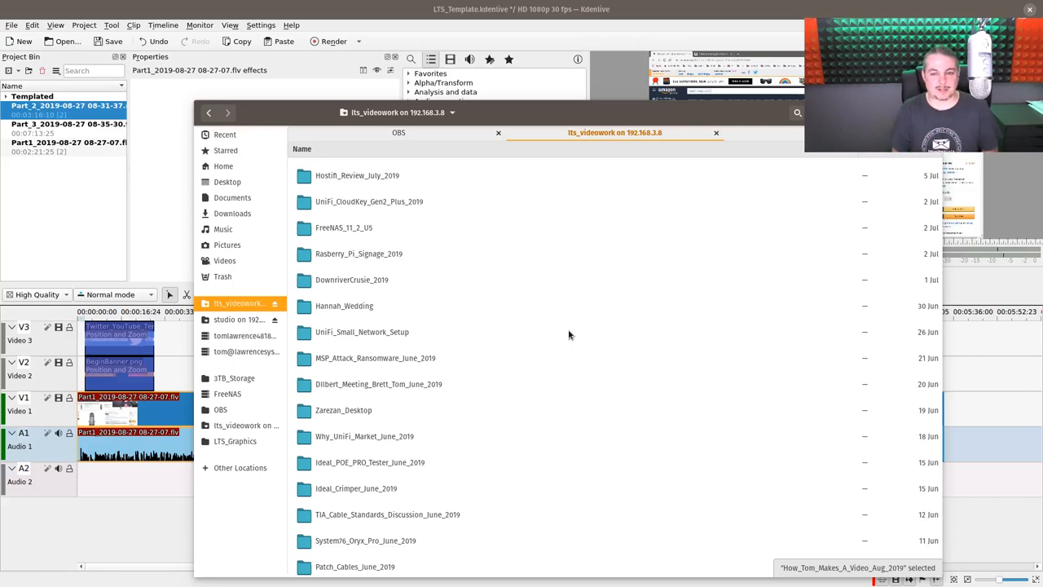
scroll("down", 3)
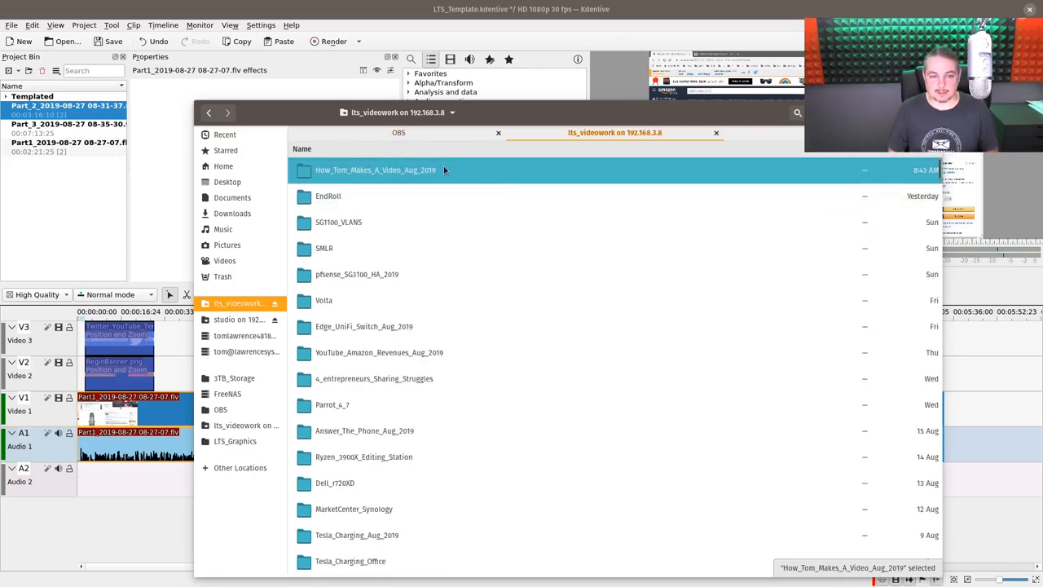
double_click(374, 169)
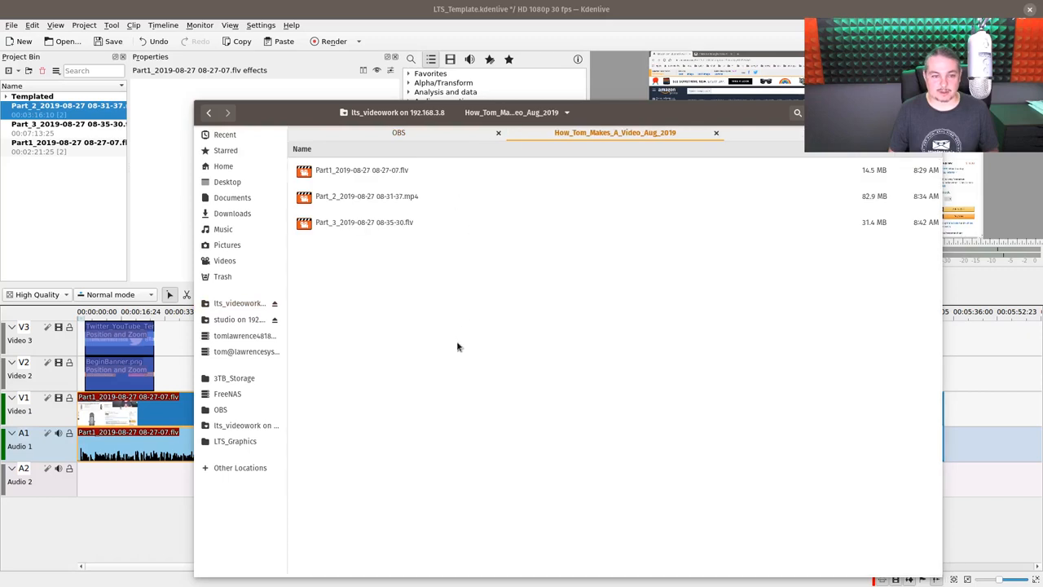
mouse_move(759, 114)
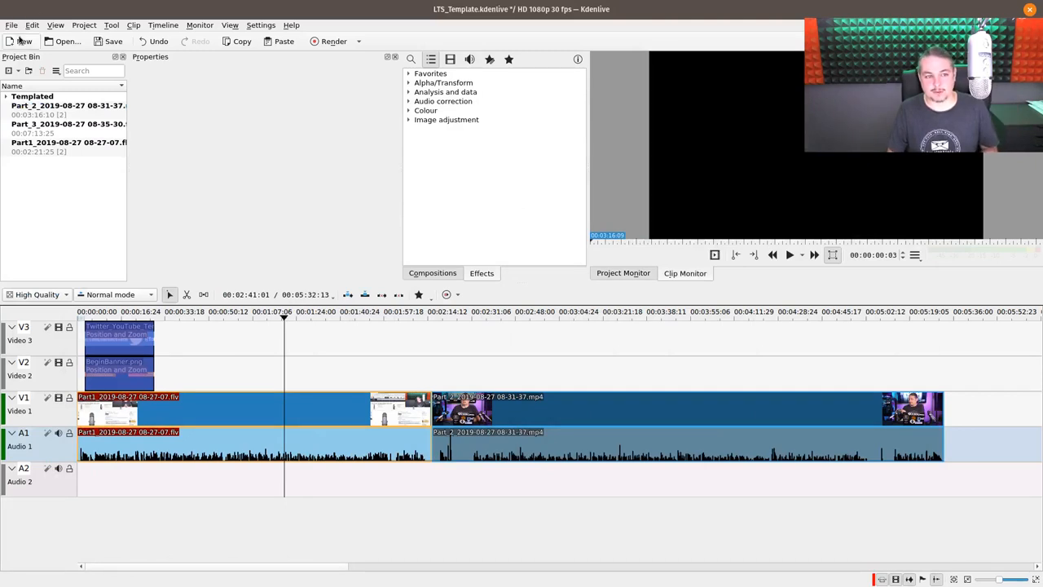
Step: Select the Templated folder in the Project Bin and list the recently opened projects
left_click(33, 95)
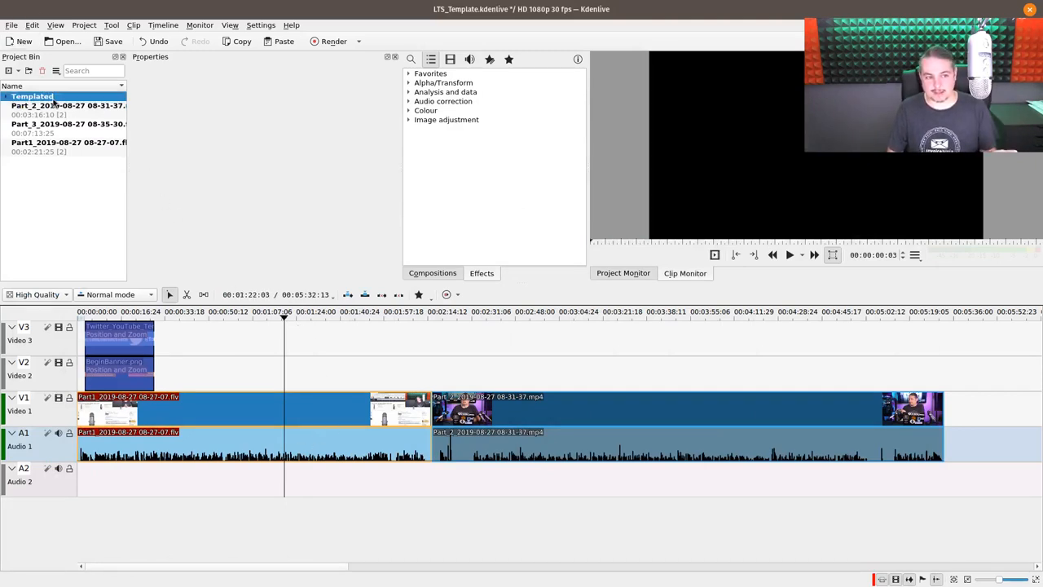
left_click(12, 24)
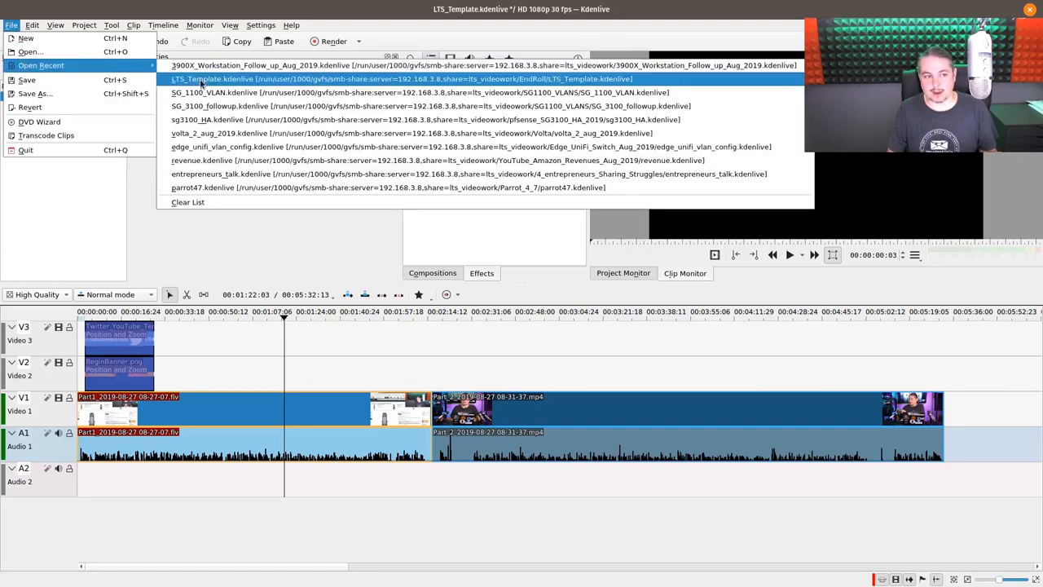
Step: Reload the LTS_Template.kdenlive project from the recent projects list
left_click(397, 78)
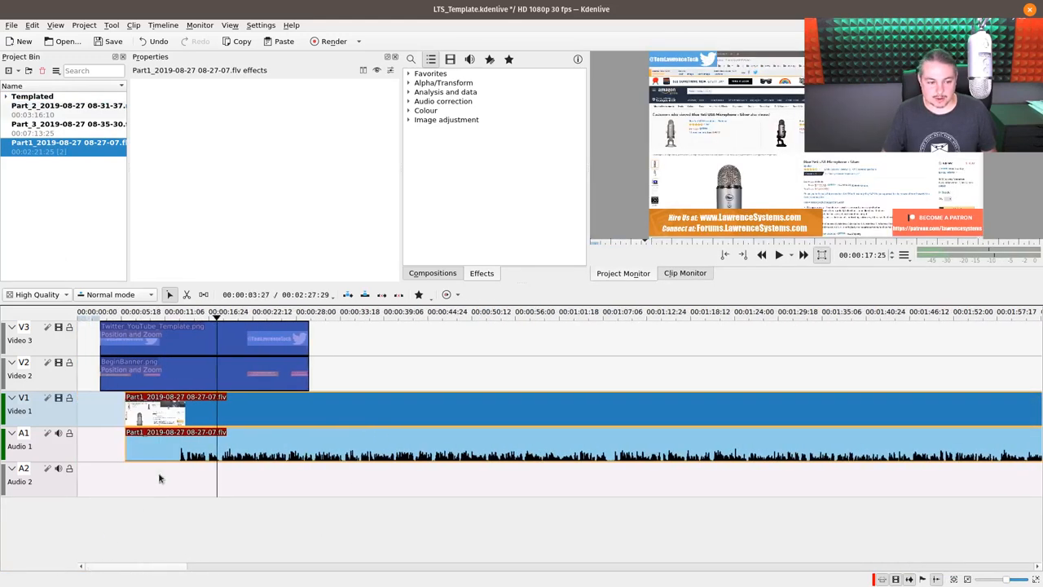
Step: Place Part_2 on Video 2/Audio 2 starting right where Part1 ends
left_click(178, 311)
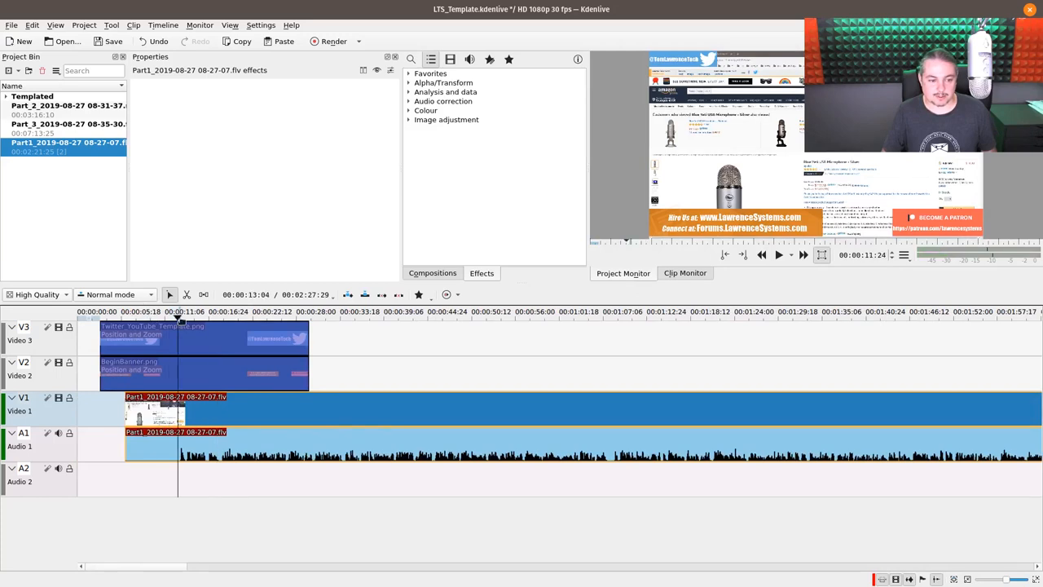
left_click(277, 311)
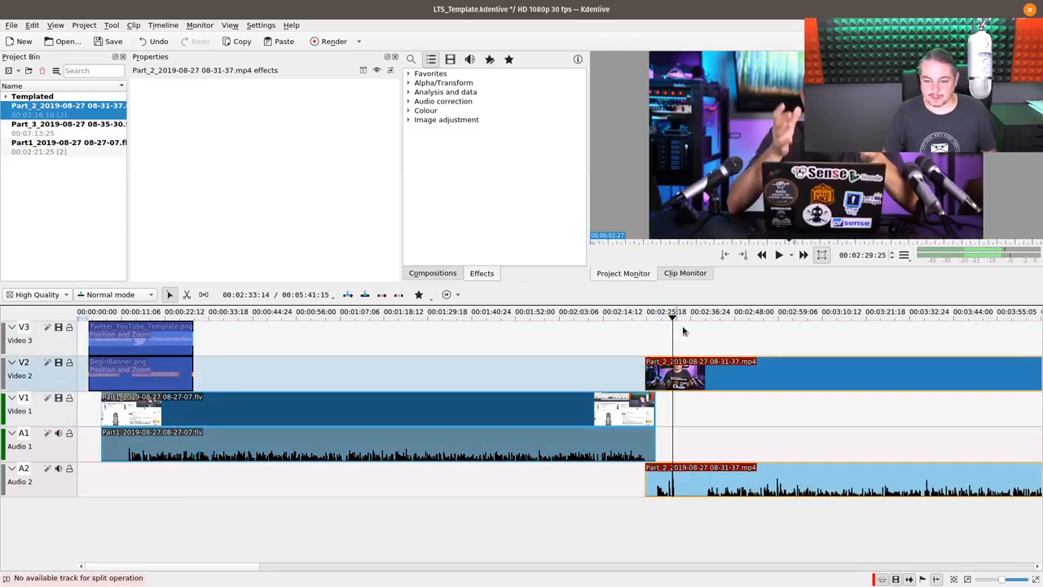
left_click(704, 311)
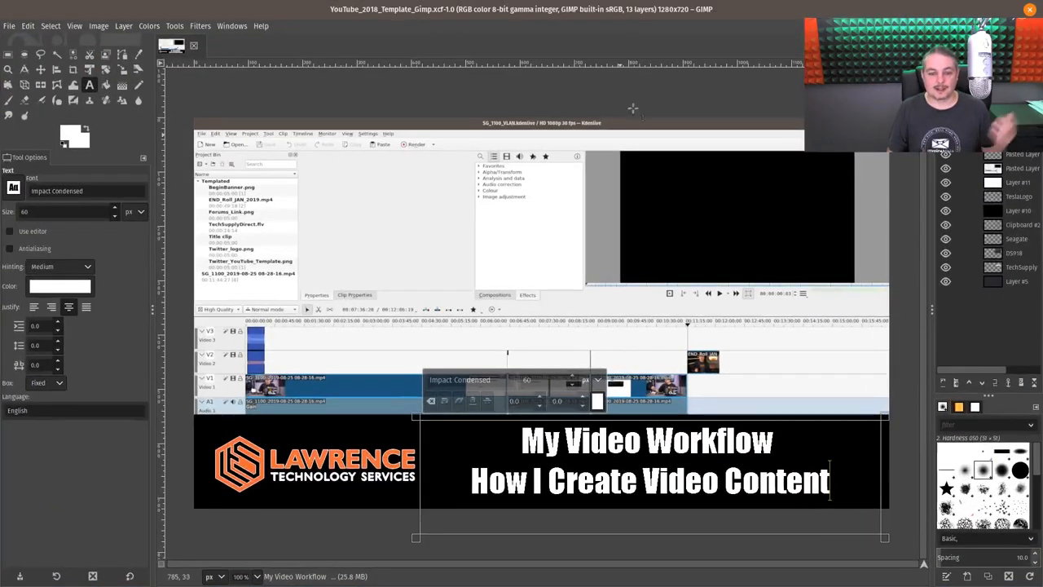
mouse_move(616, 459)
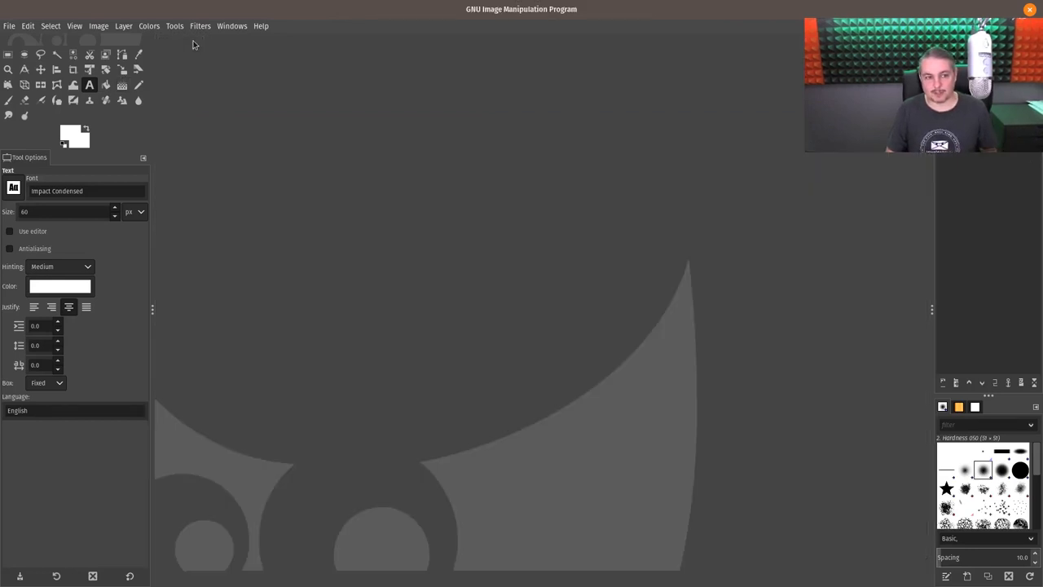
Step: Switch from the thumbnail image to the empty GIMP window
left_click(10, 26)
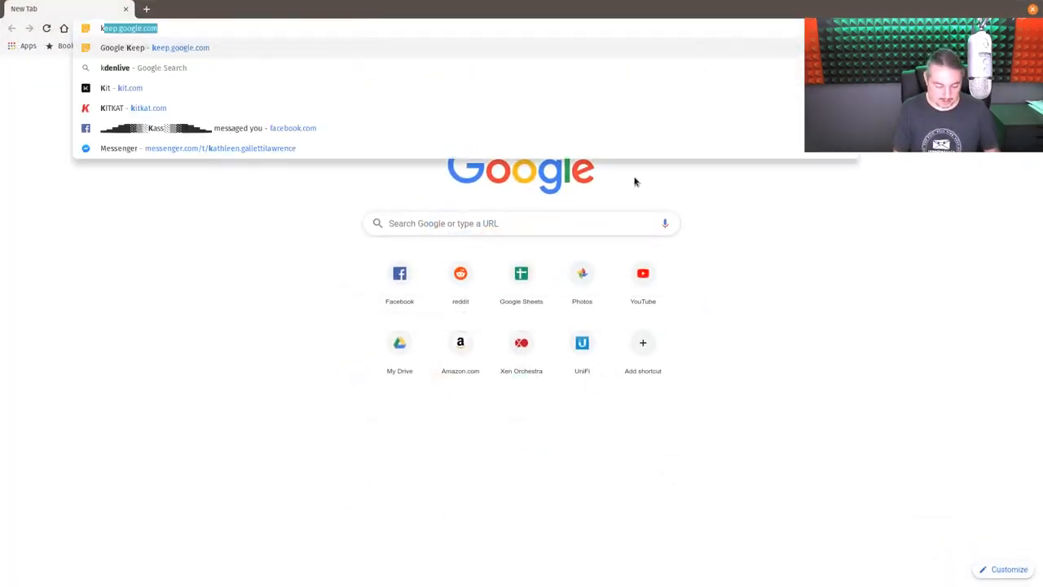
Step: Search Google Images for 'kdenlive logo' and copy the Kdenlive trademark logo
type("kdenlive+logo&oq=kdenlive+logo&aqs=chrome..69i57j0l5.3206j0j7&sourceid=chrome&ie=UTF-8")
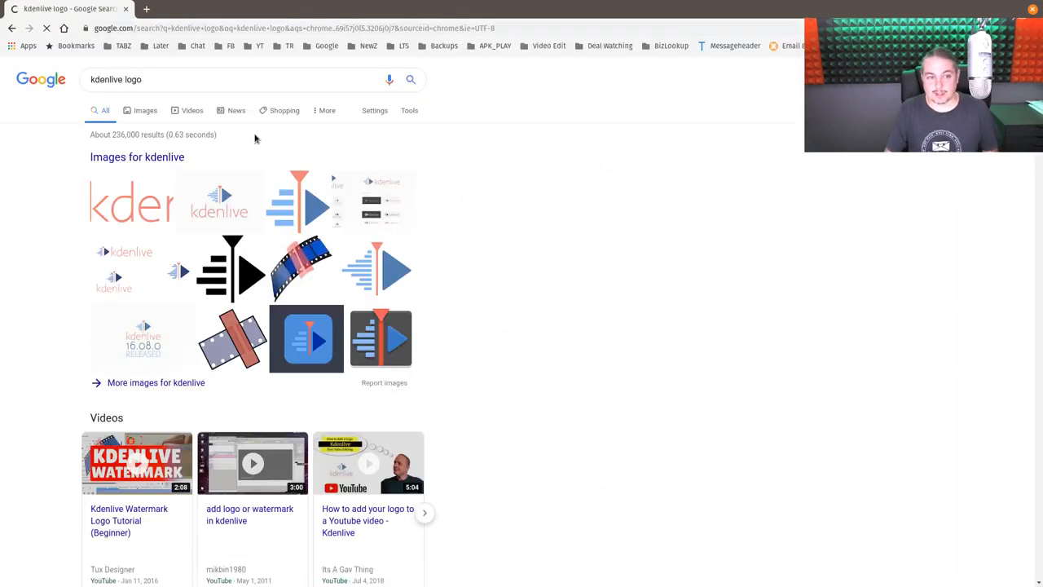
left_click(145, 110)
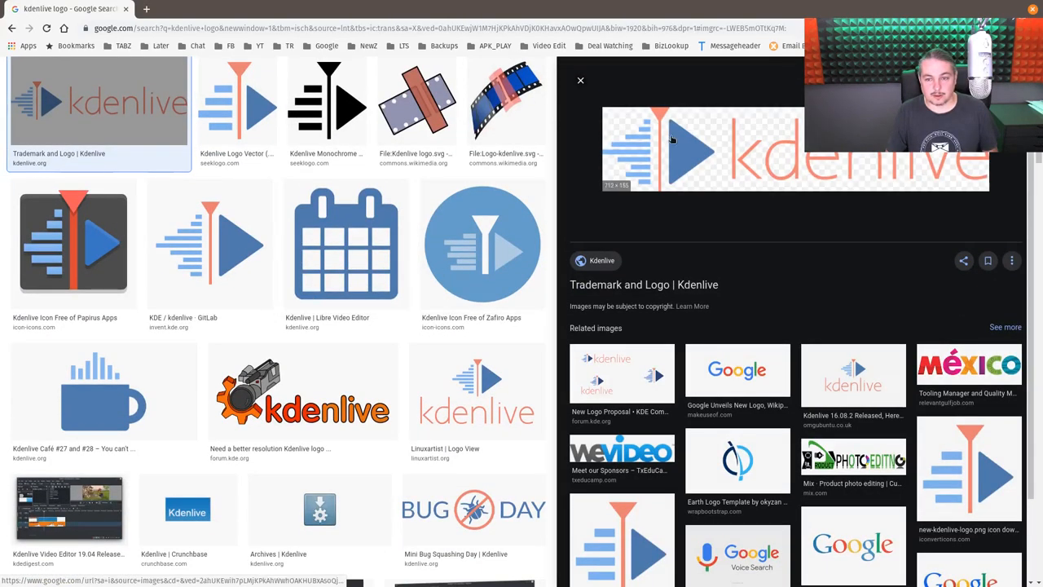
left_click(701, 148)
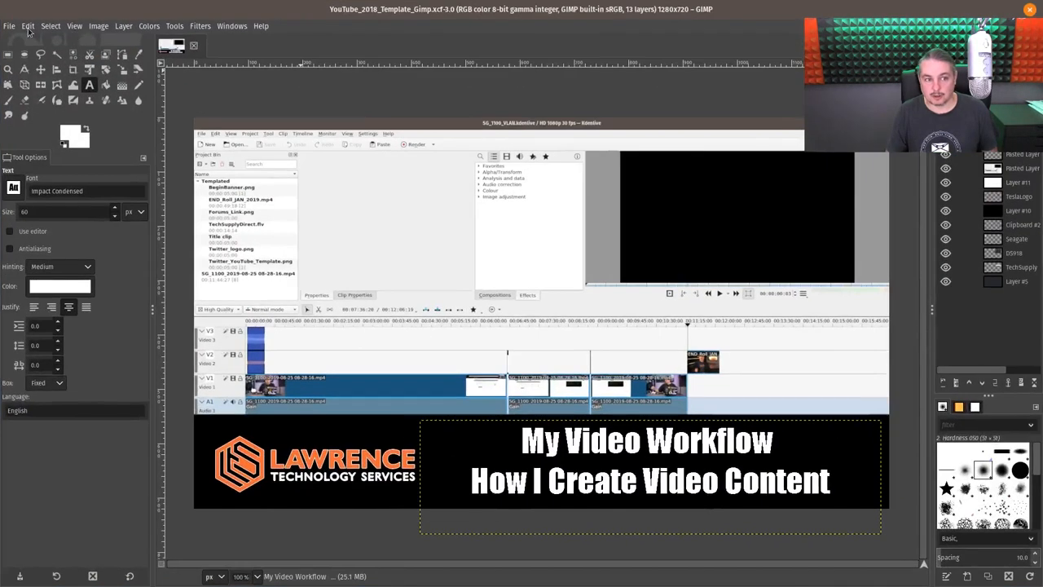
Step: Paste the Kdenlive logo as a new layer on the 'My Video Workflow' thumbnail
left_click(27, 26)
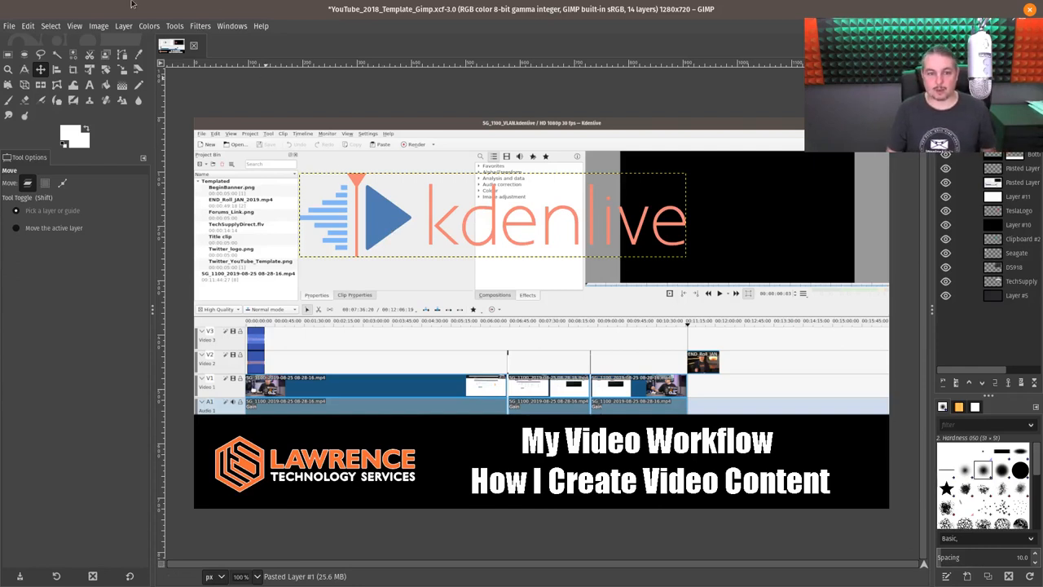
mouse_move(496, 245)
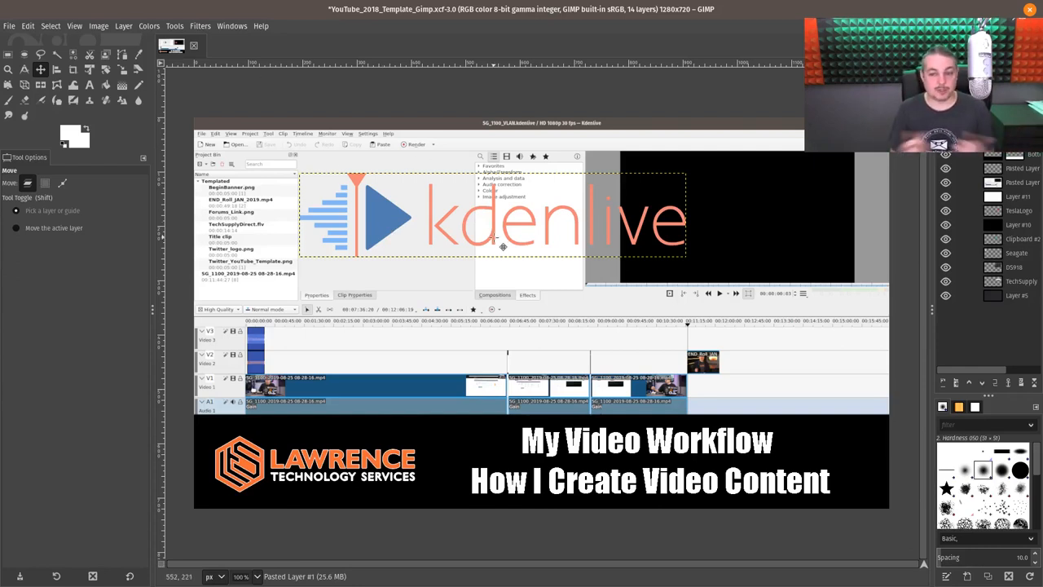